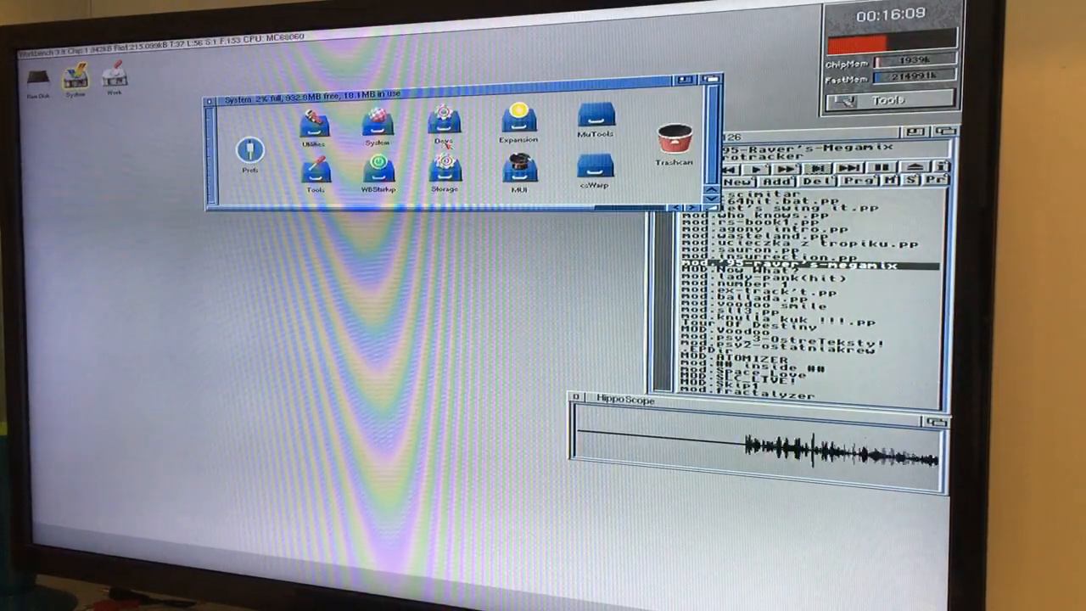
# Launch WarpDiag from the Warp drawer to show the accelerator's CPU, temperature and firmware details
pyautogui.doubleClick(594, 178)
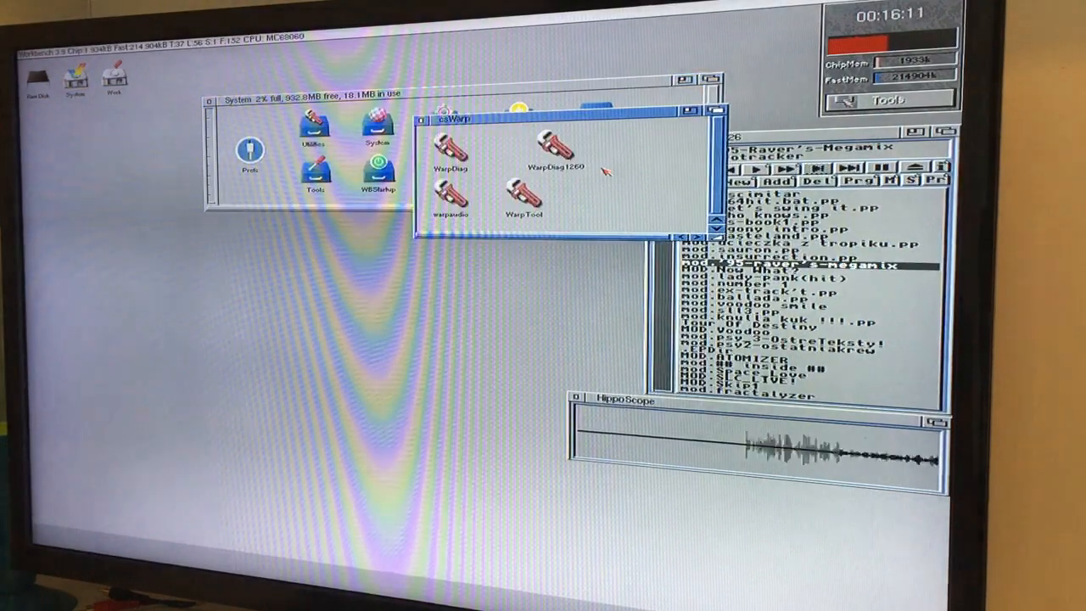
pyautogui.doubleClick(451, 144)
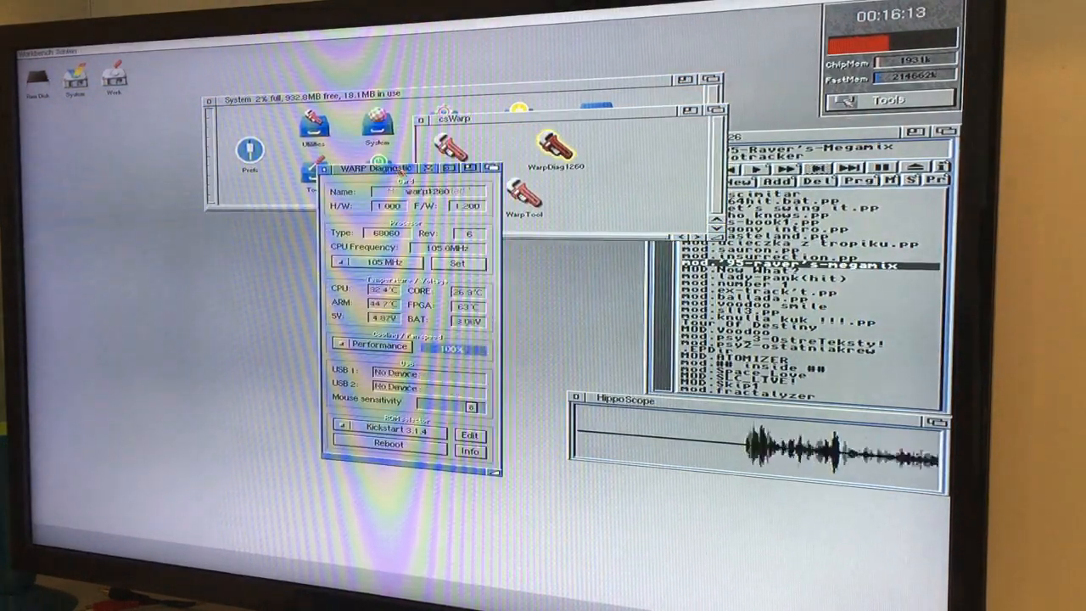